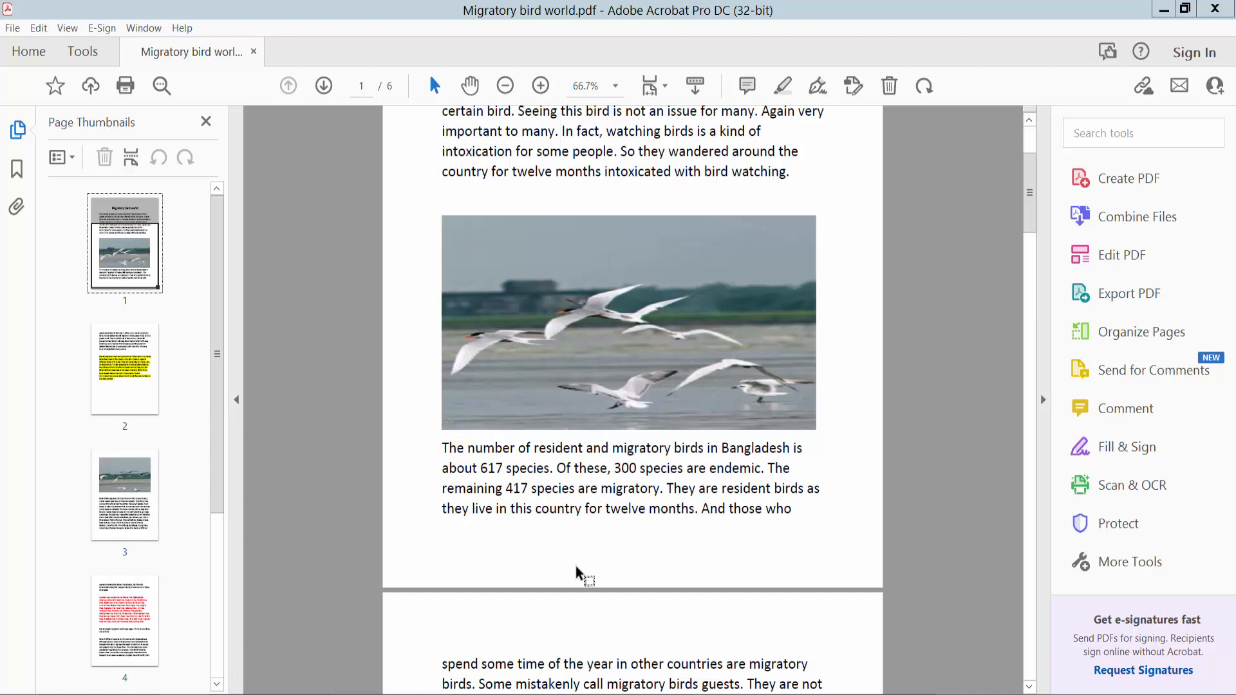
pyautogui.moveTo(628, 41)
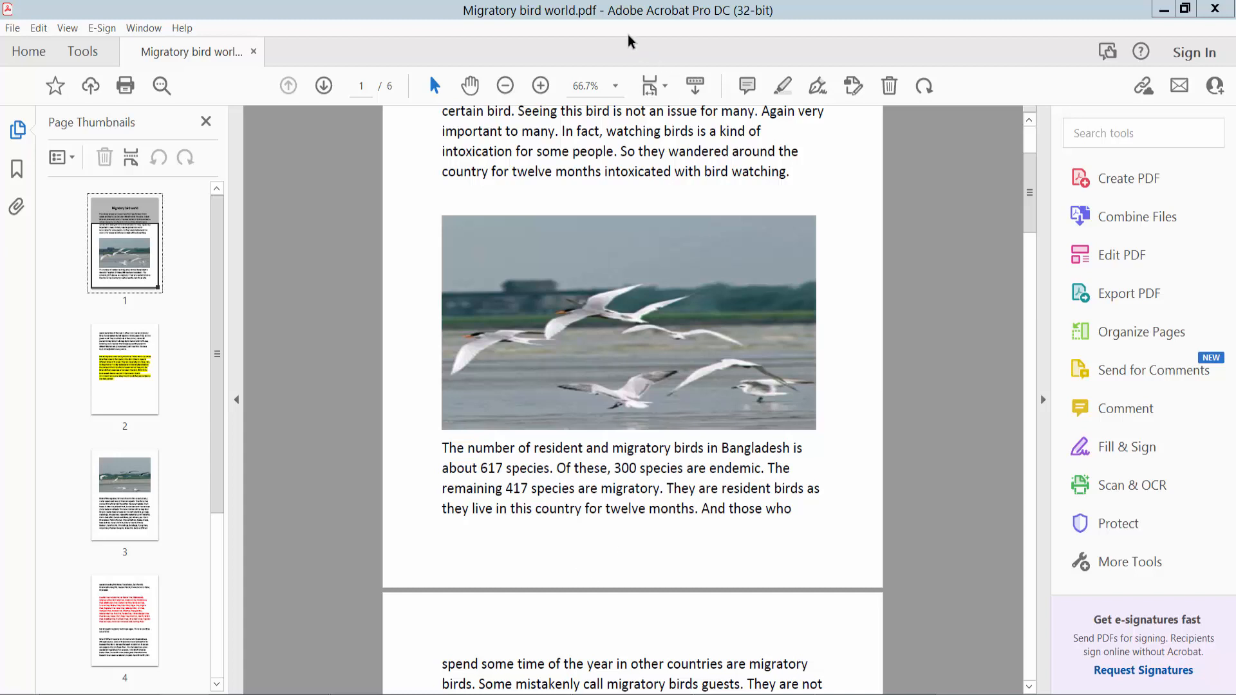
pyautogui.moveTo(628, 442)
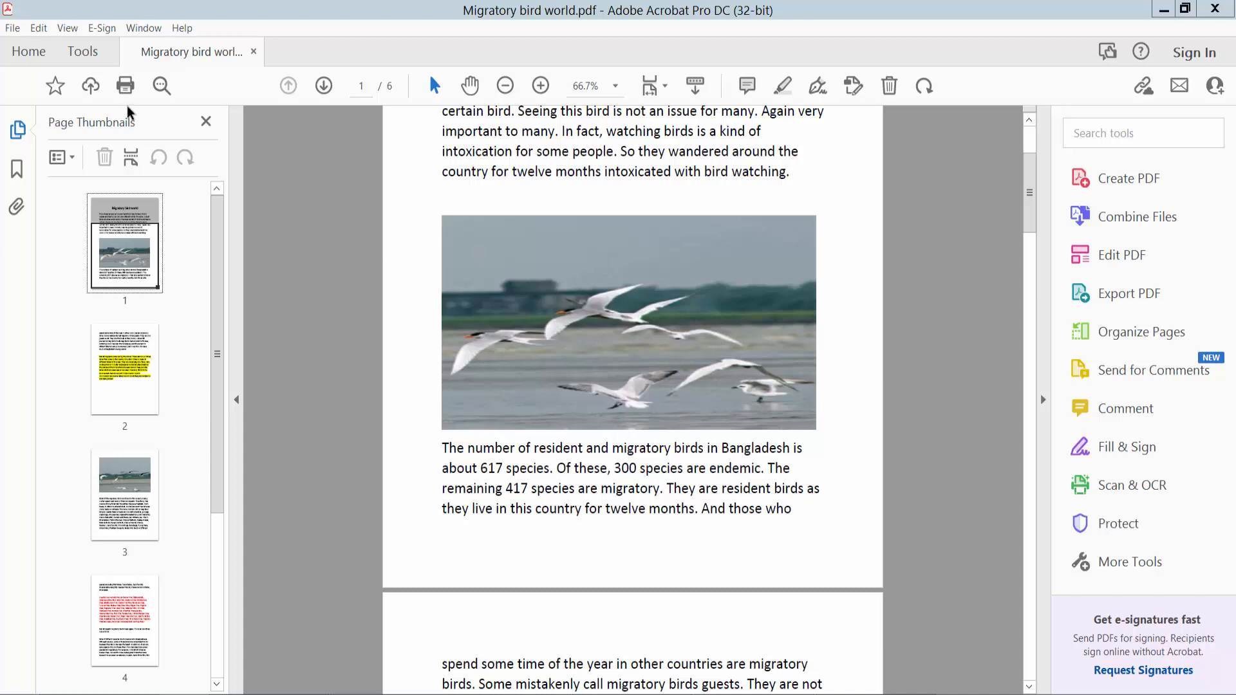
# - Enter Edit PDF mode from the Tools collection with the flying-birds photo on page 1 selected
pyautogui.click(83, 52)
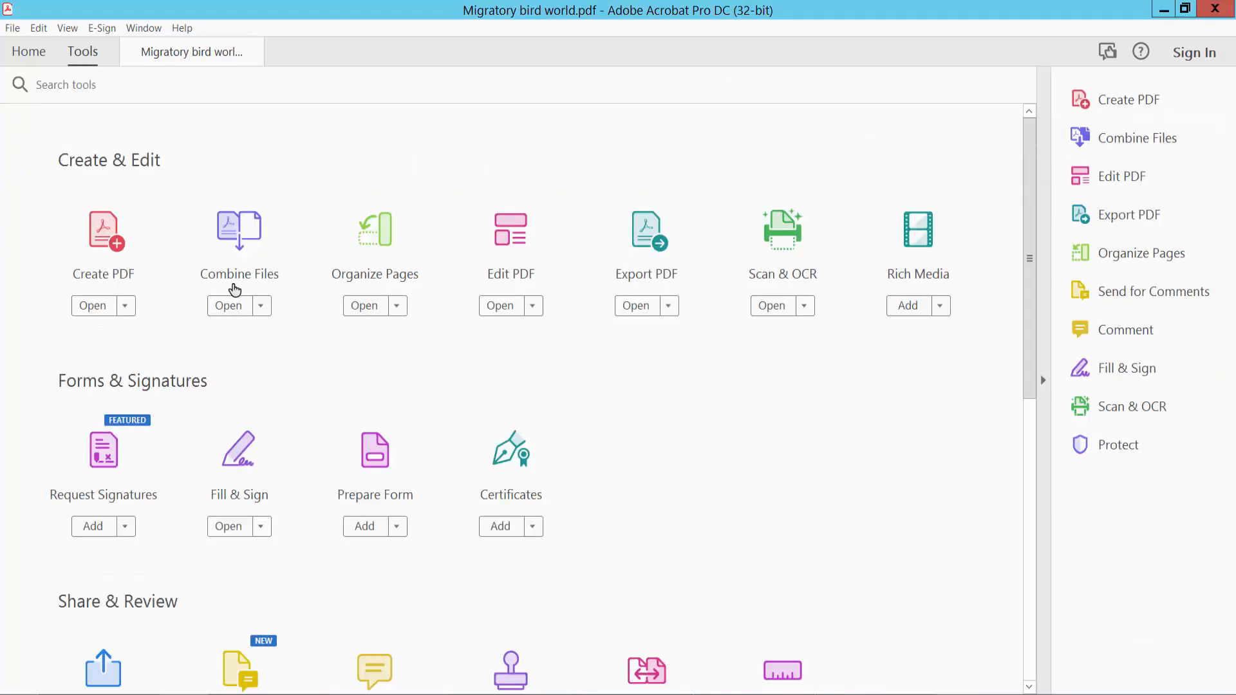
pyautogui.moveTo(517, 244)
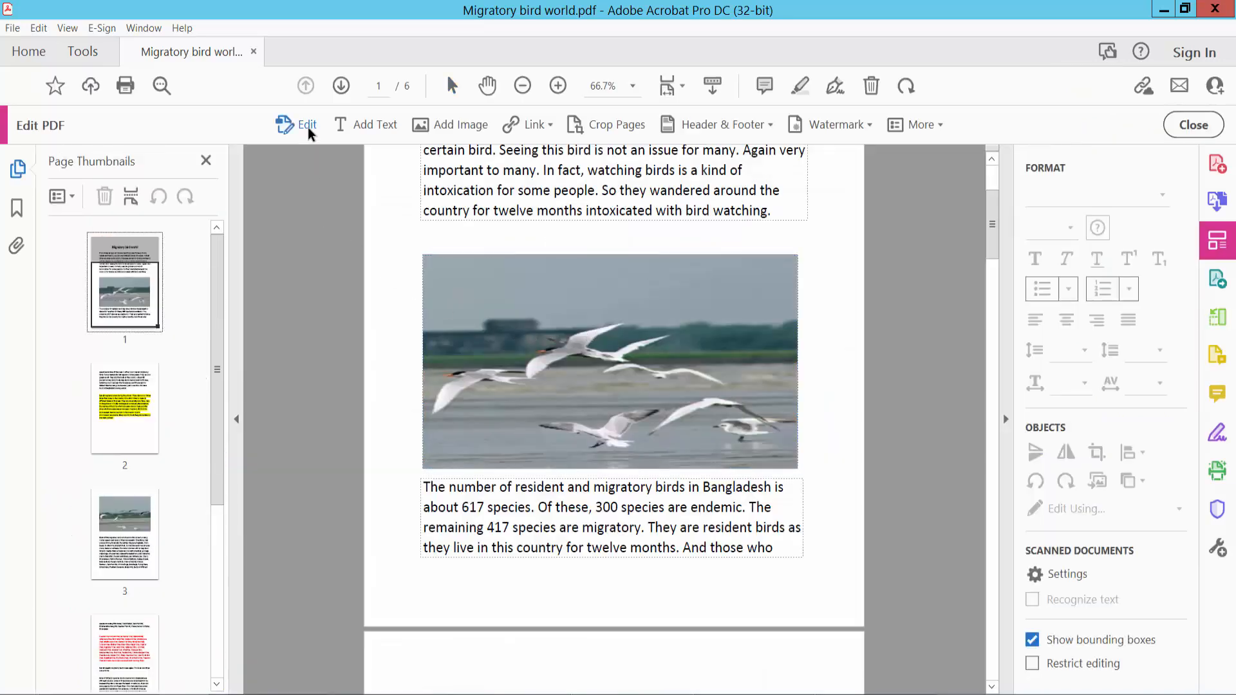
pyautogui.scroll(-3)
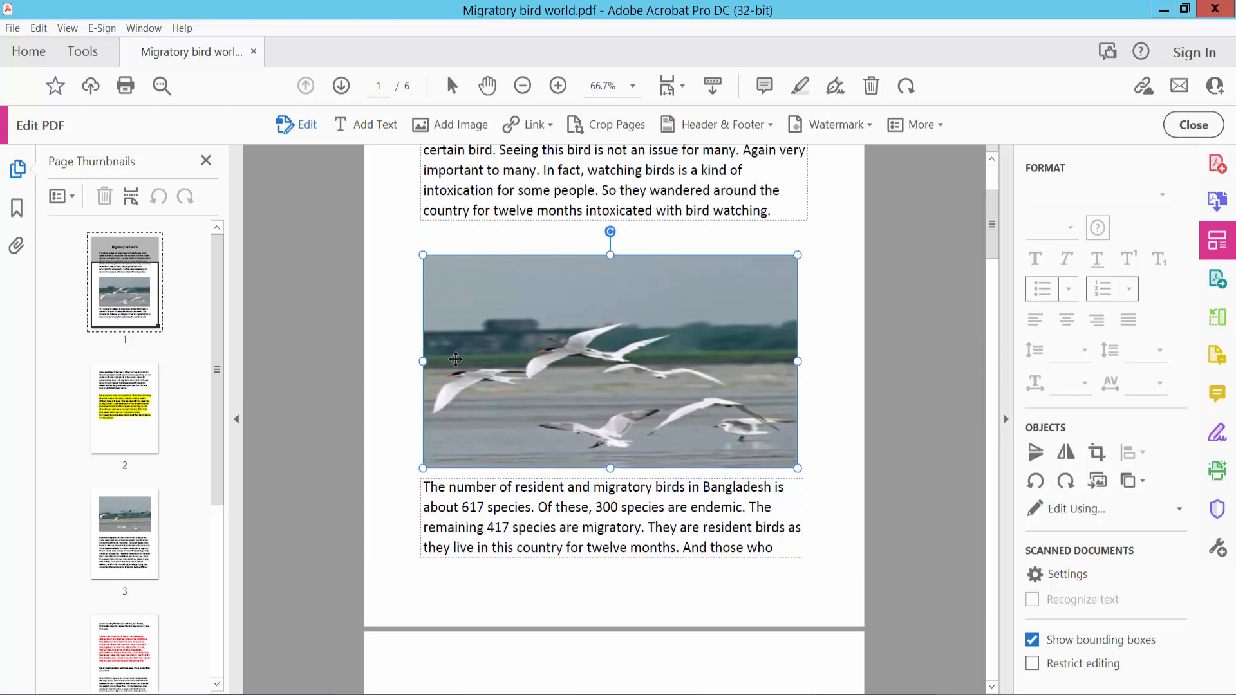
# - Shrink the birds image from its top-left corner and centre it between the paragraphs
pyautogui.moveTo(455, 360); pyautogui.dragTo(493, 390)
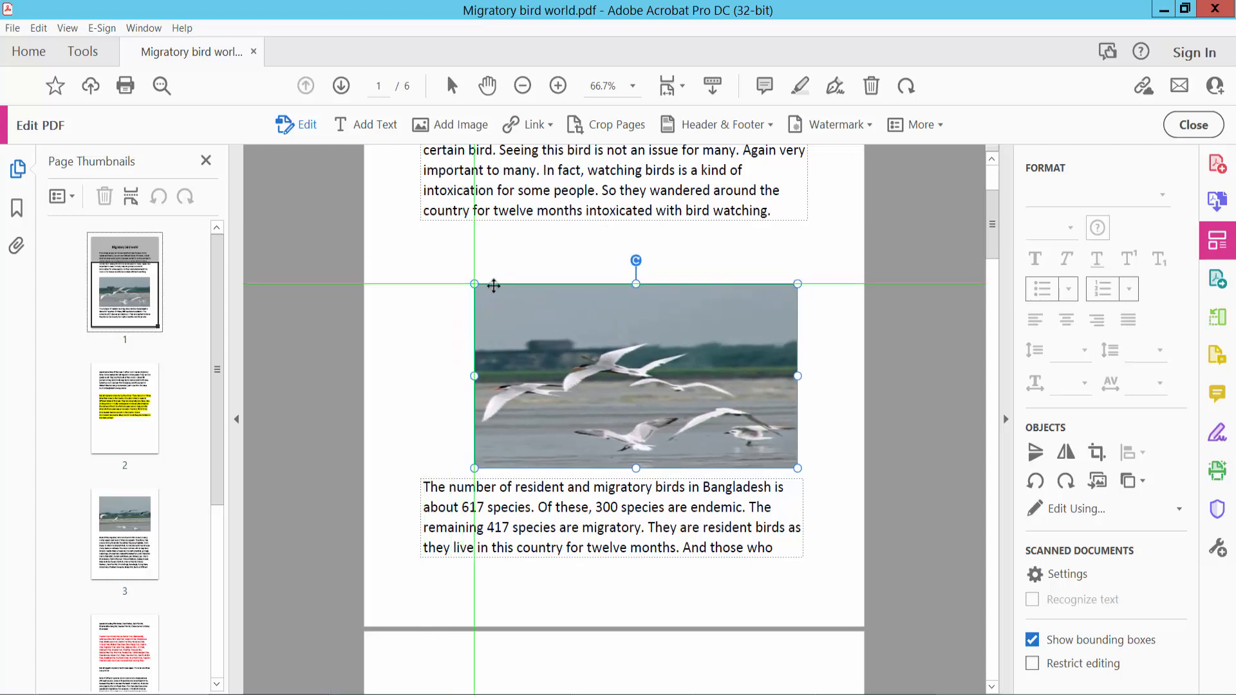
pyautogui.moveTo(636, 376); pyautogui.dragTo(604, 355)
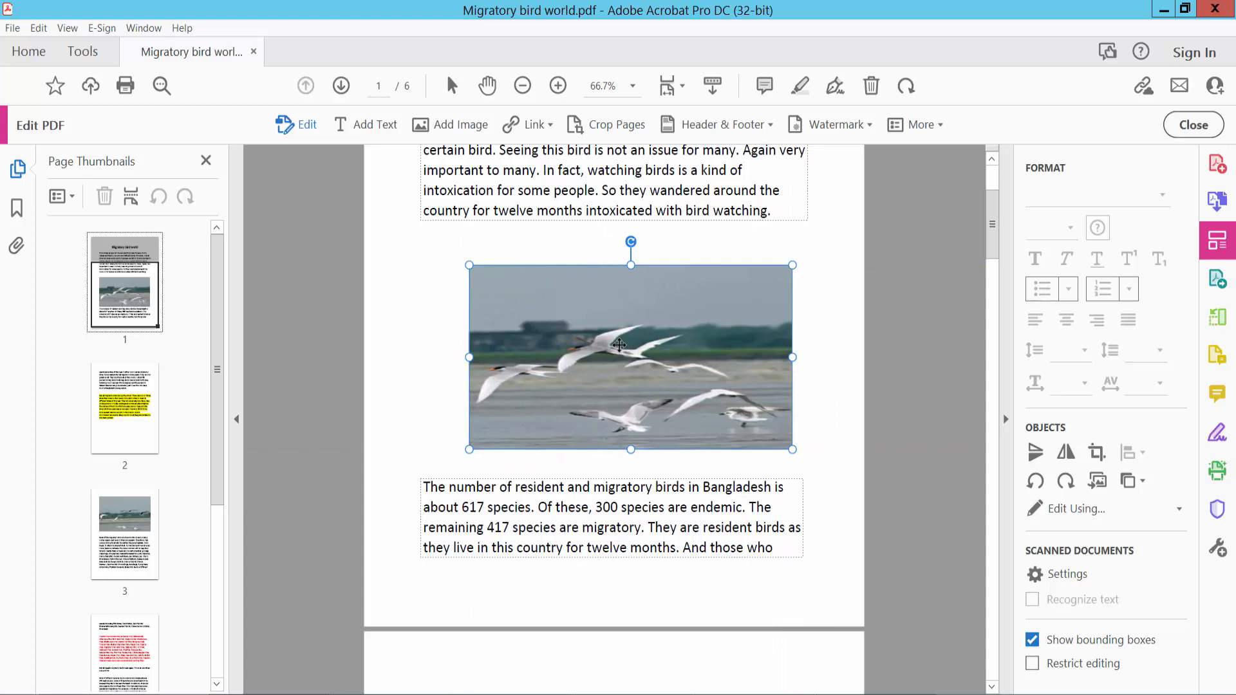
pyautogui.moveTo(636, 319)
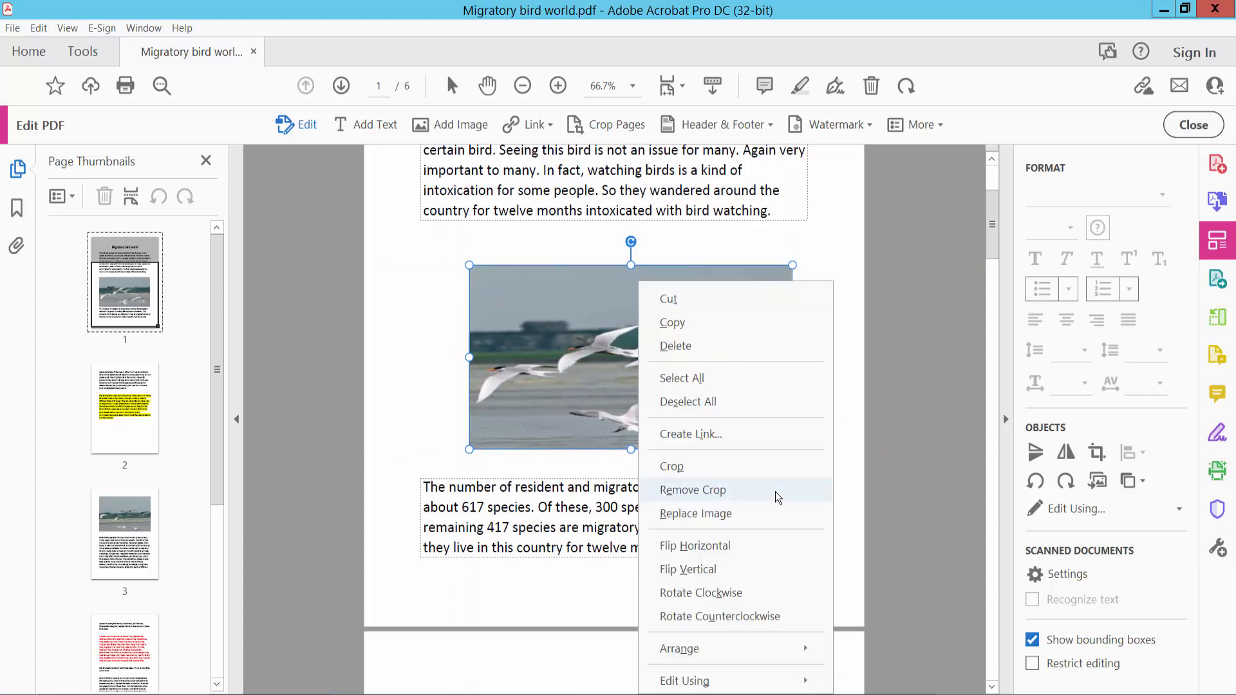
# - Crop the birds image to a tighter, narrower frame and reselect it
pyautogui.click(693, 490)
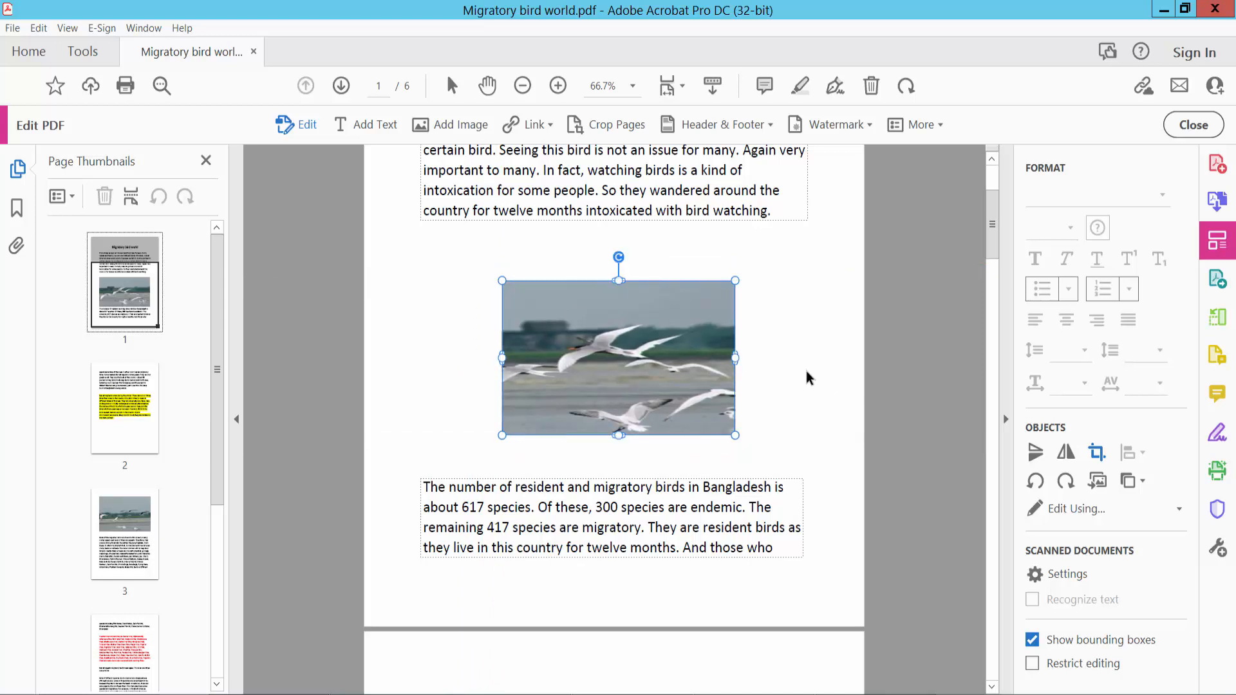
pyautogui.click(802, 388)
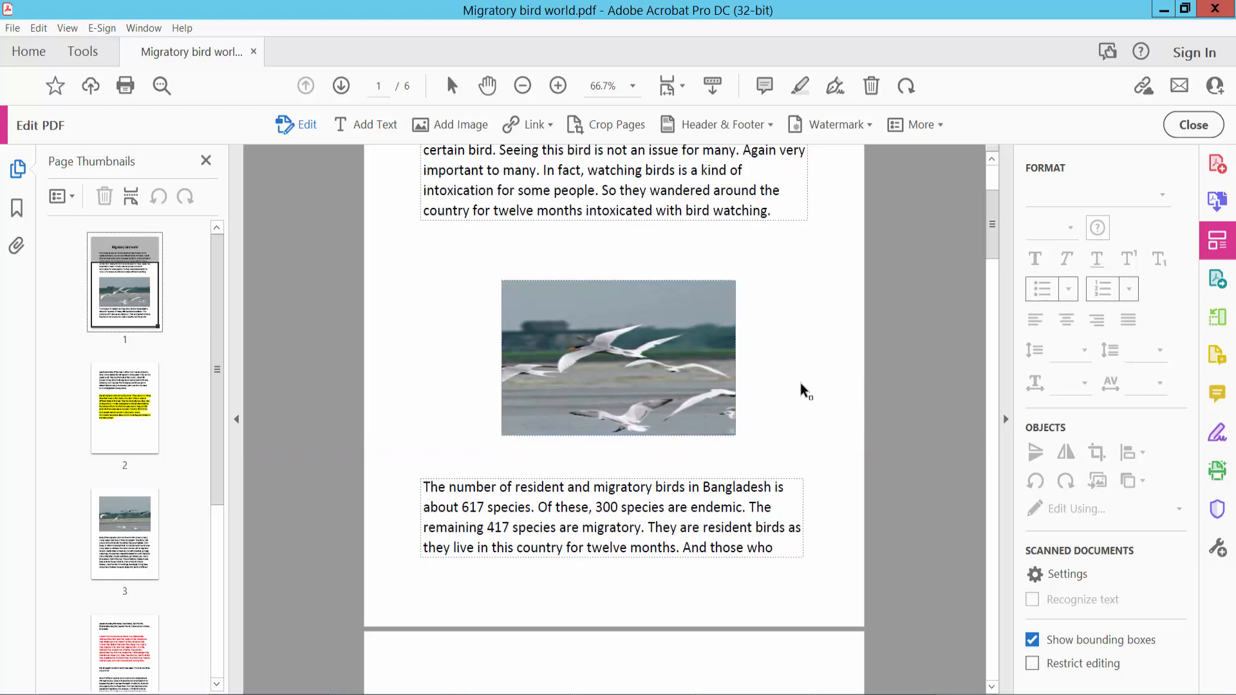
pyautogui.click(618, 357)
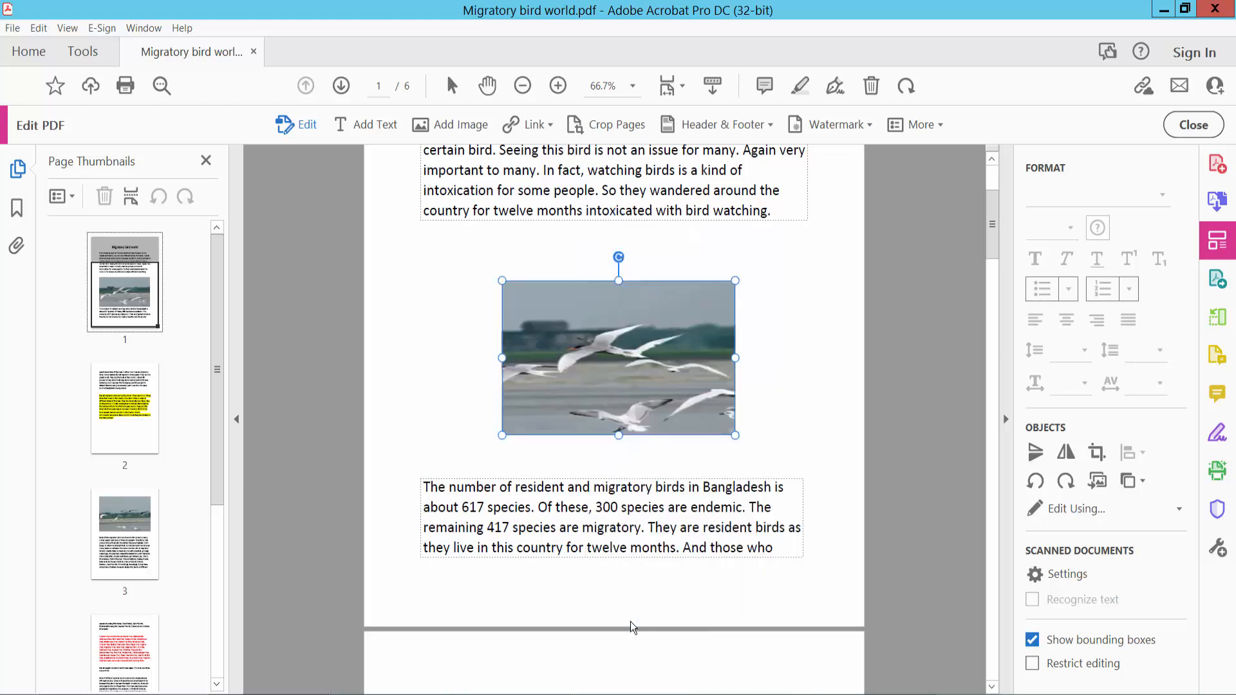
# - Flip the birds image horizontally from its context actions
pyautogui.rightClick(622, 335)
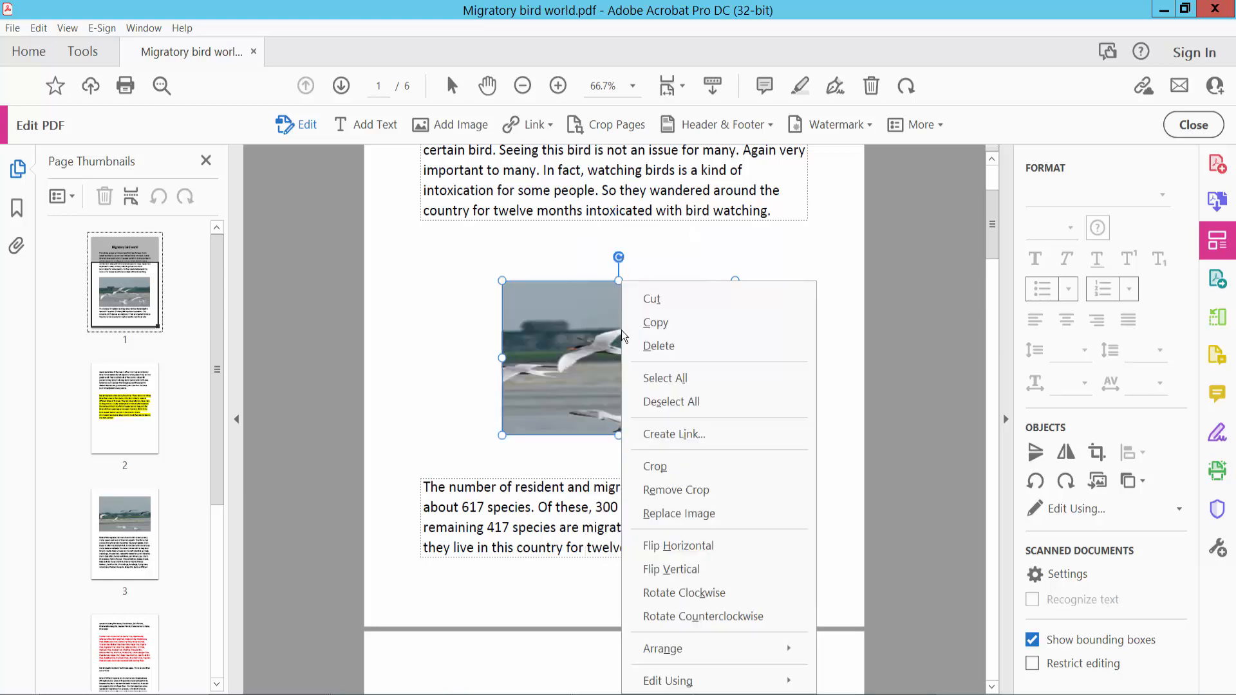
pyautogui.moveTo(677, 546)
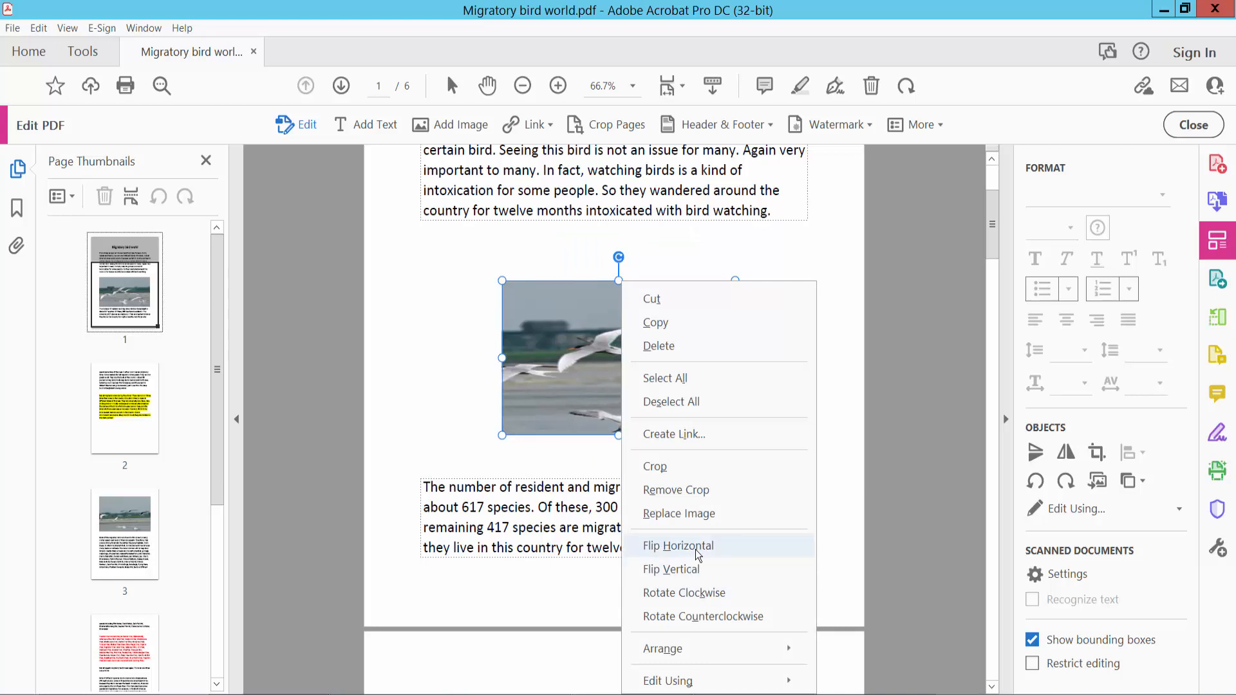
pyautogui.click(677, 546)
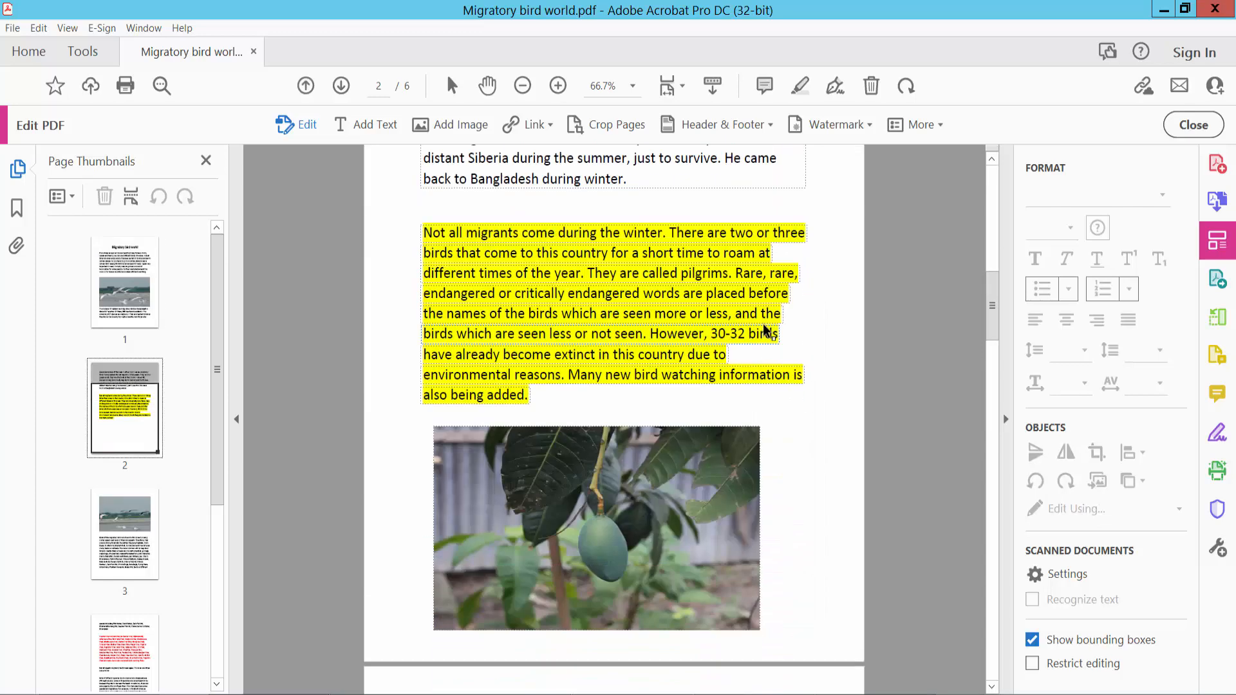
# - Bring the mango-tree photo on page 2 into view and select it
pyautogui.scroll(-3)
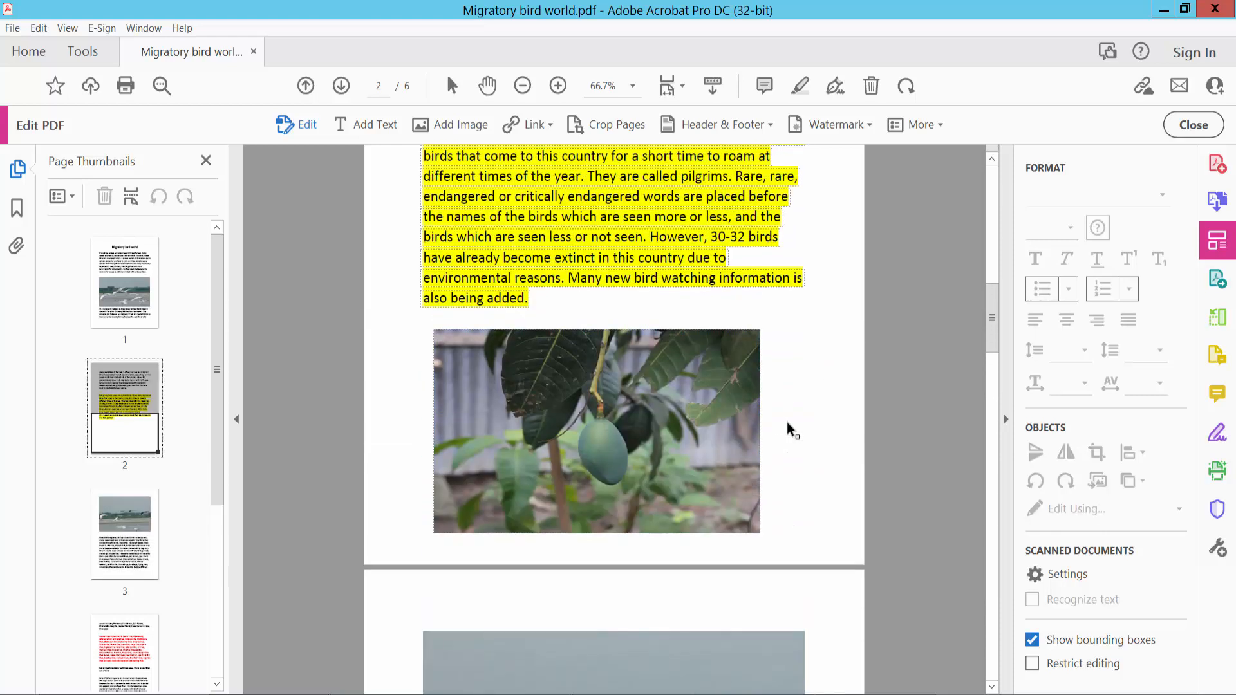
pyautogui.click(597, 430)
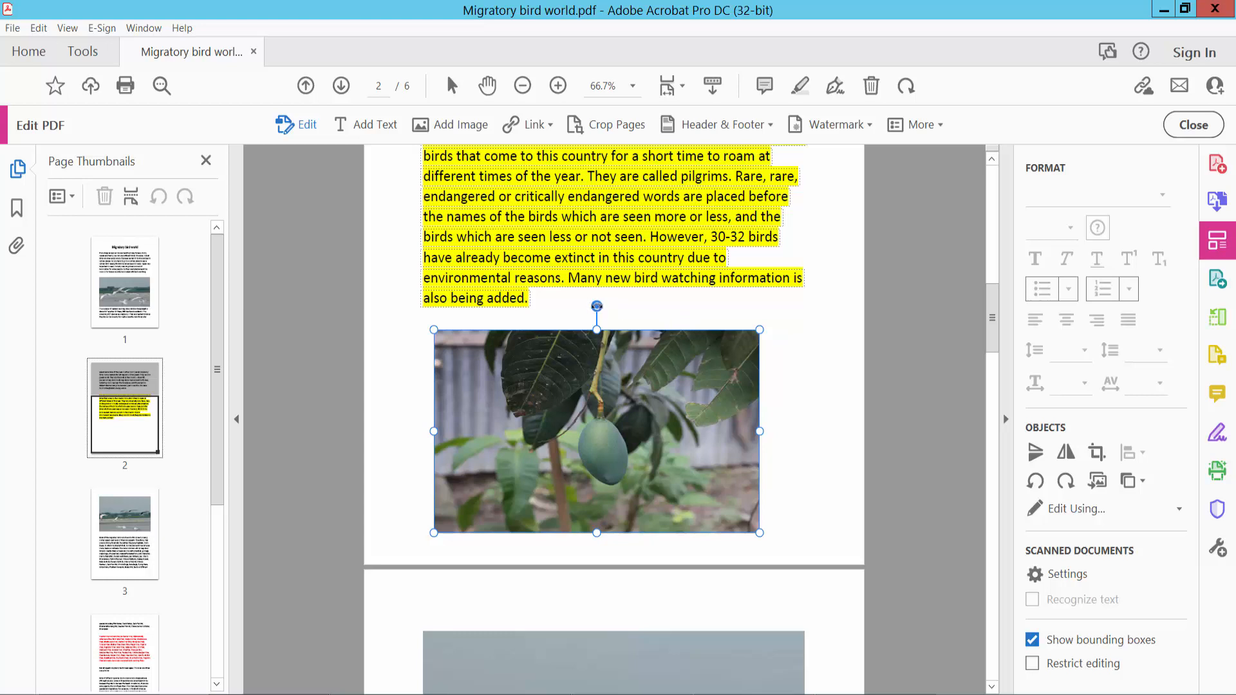
# - Rotate the mango photo to a steep upright tilt using its rotation handle
pyautogui.moveTo(596, 307); pyautogui.dragTo(596, 248)
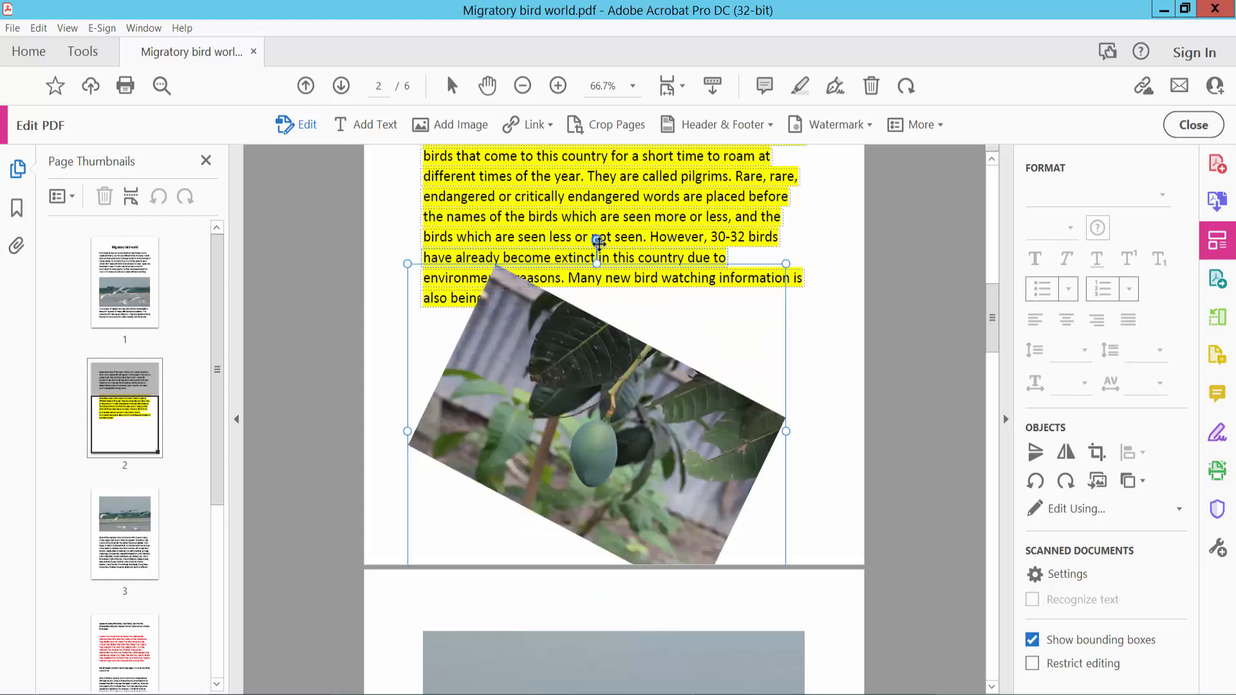
pyautogui.click(599, 236)
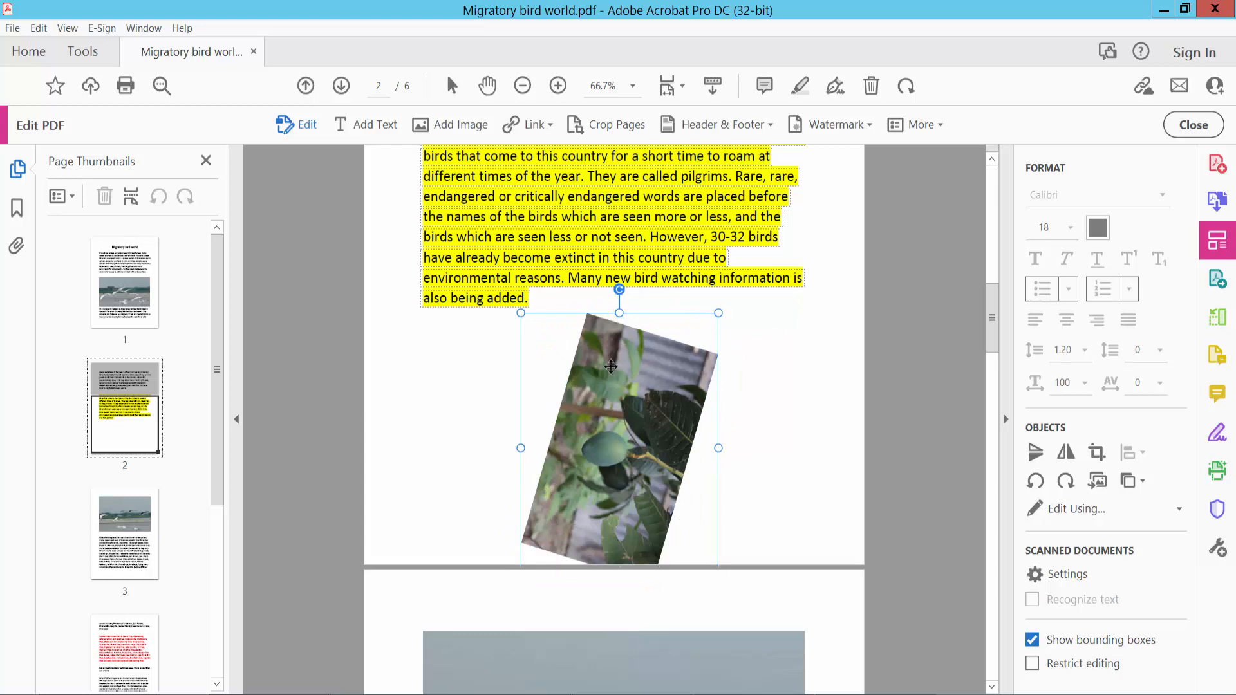
pyautogui.rightClick(609, 368)
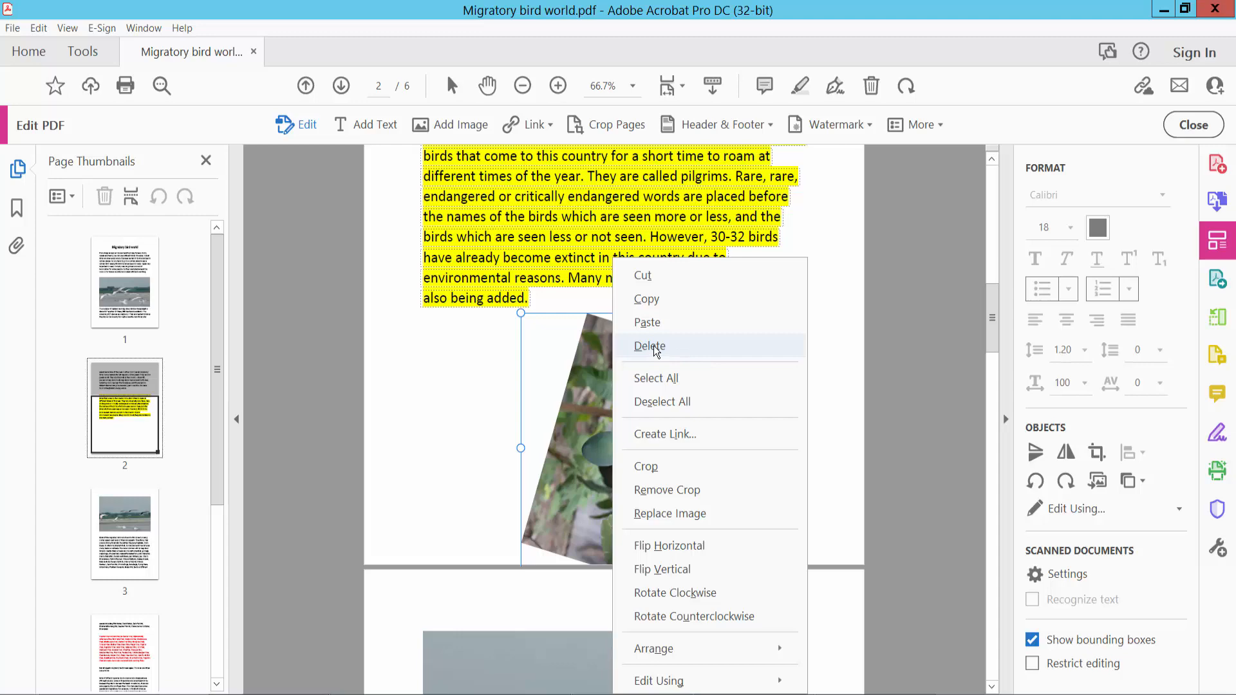
# - Delete the rotated mango photo from page 2 and bring up the File commands for saving
pyautogui.click(649, 345)
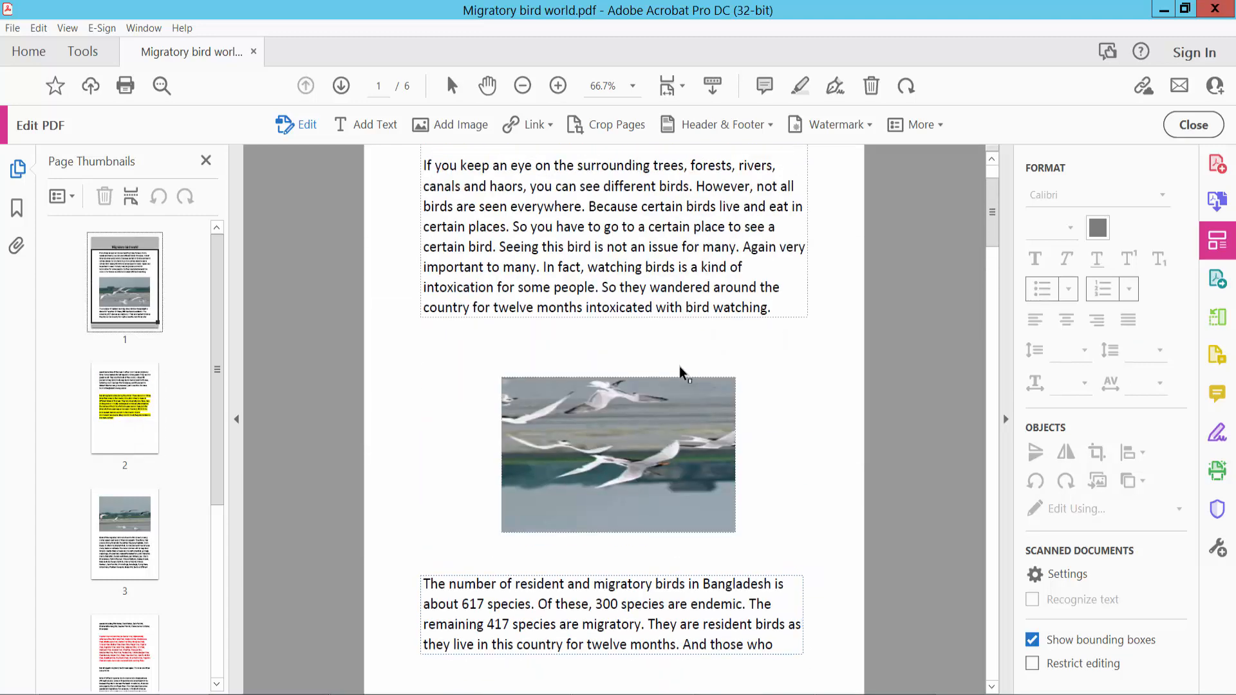
pyautogui.click(11, 29)
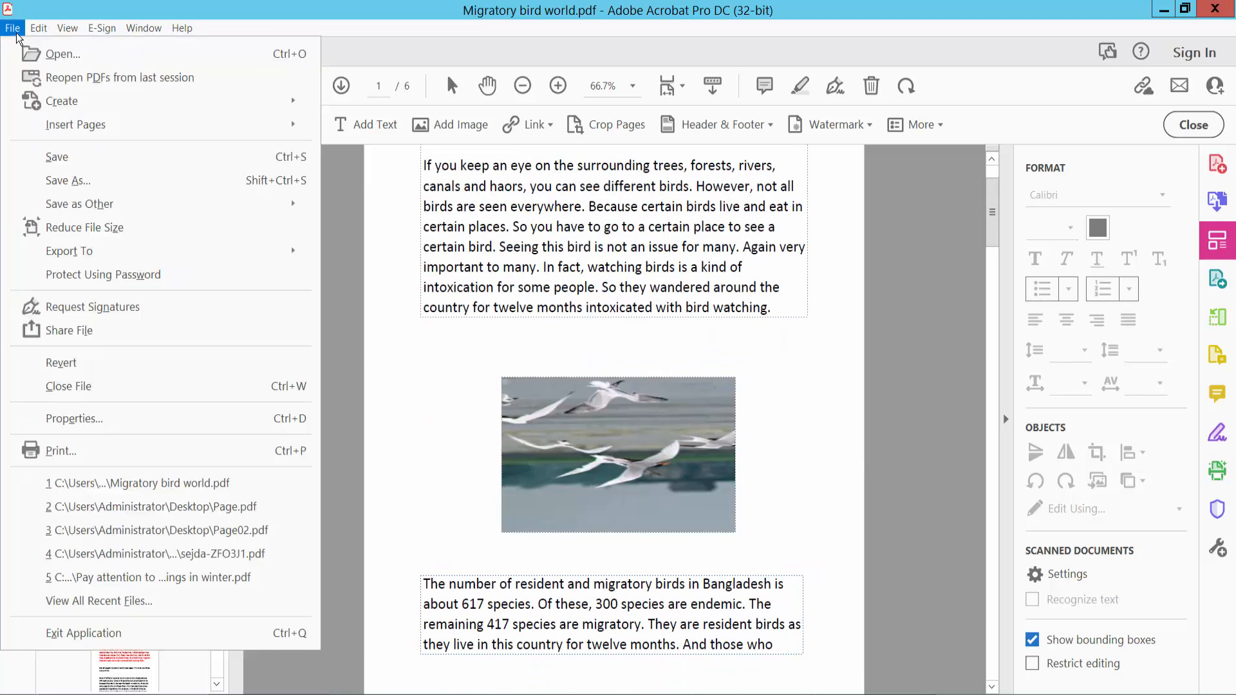
pyautogui.moveTo(80, 183)
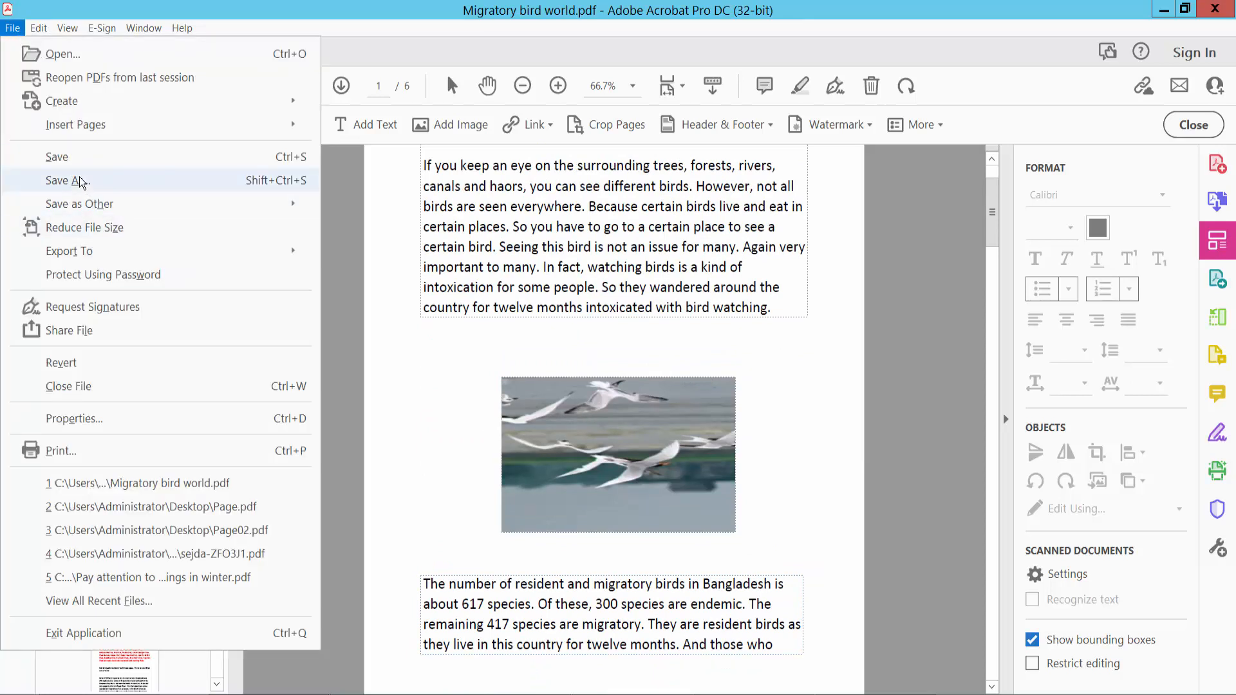